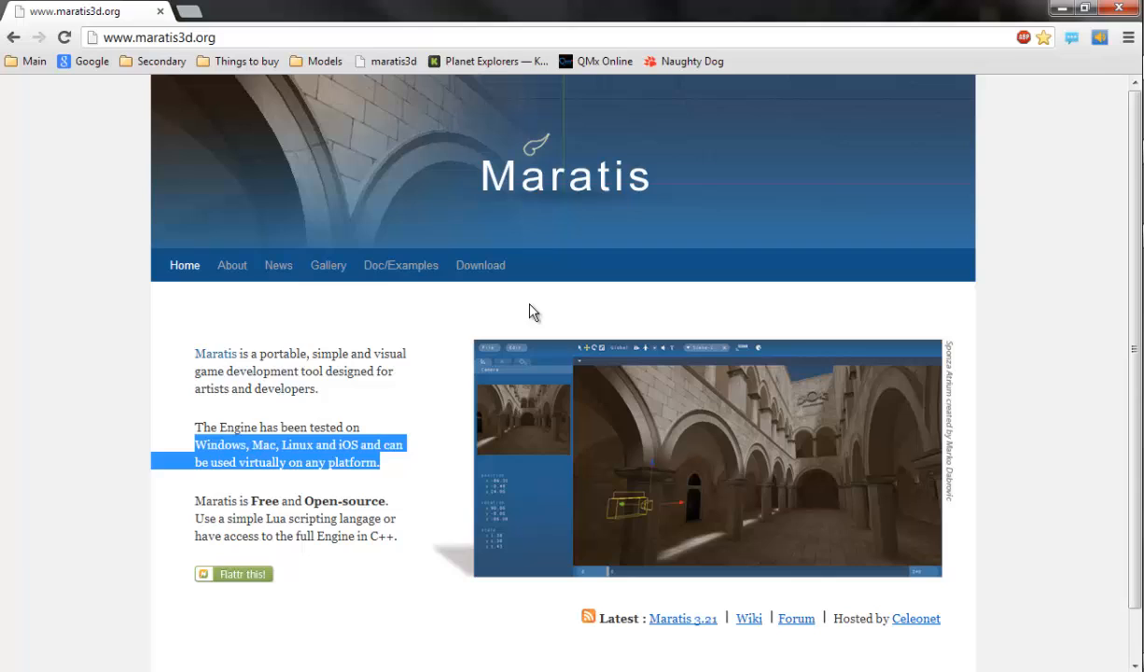
# - Go to the Download page of the Maratis website
pyautogui.click(534, 311)
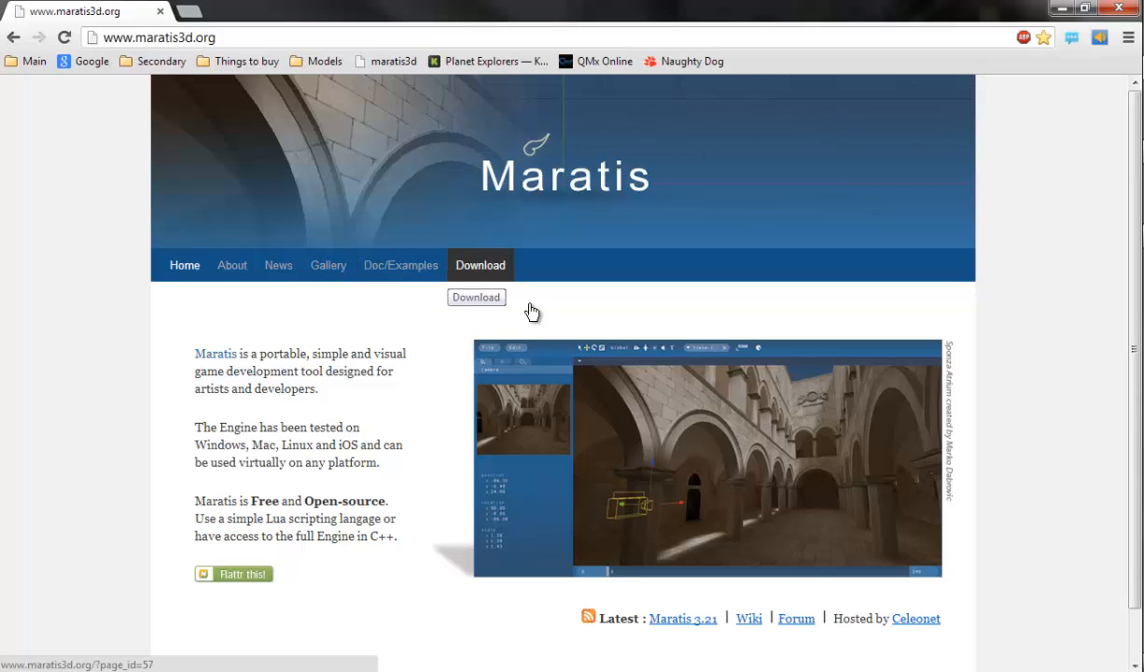
pyautogui.click(476, 297)
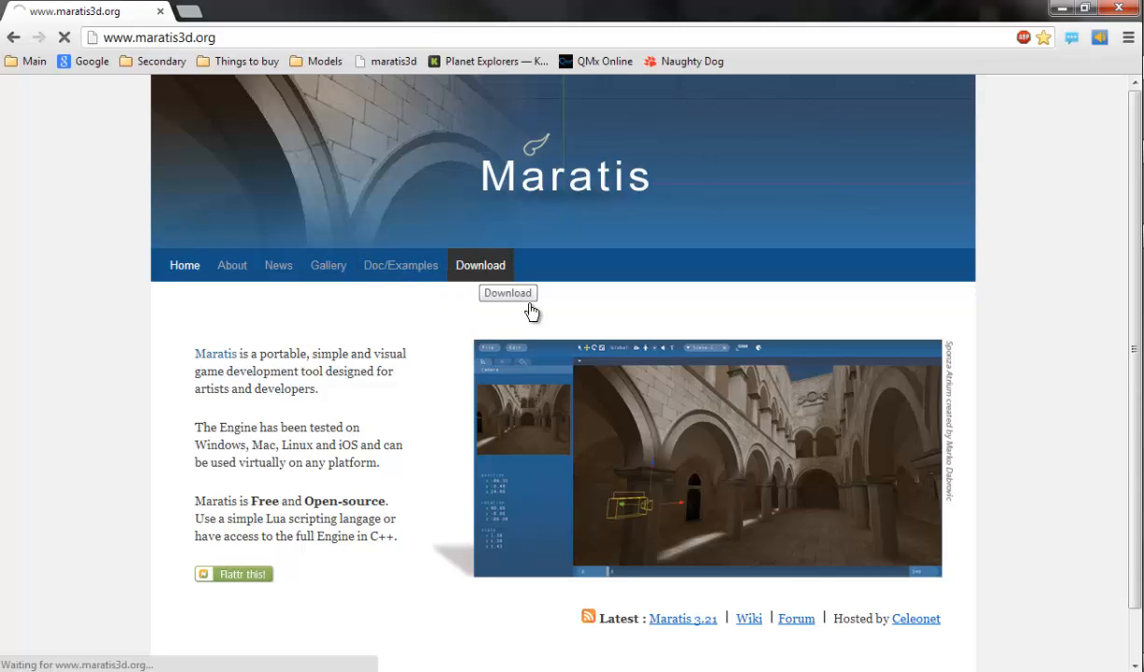
pyautogui.click(508, 292)
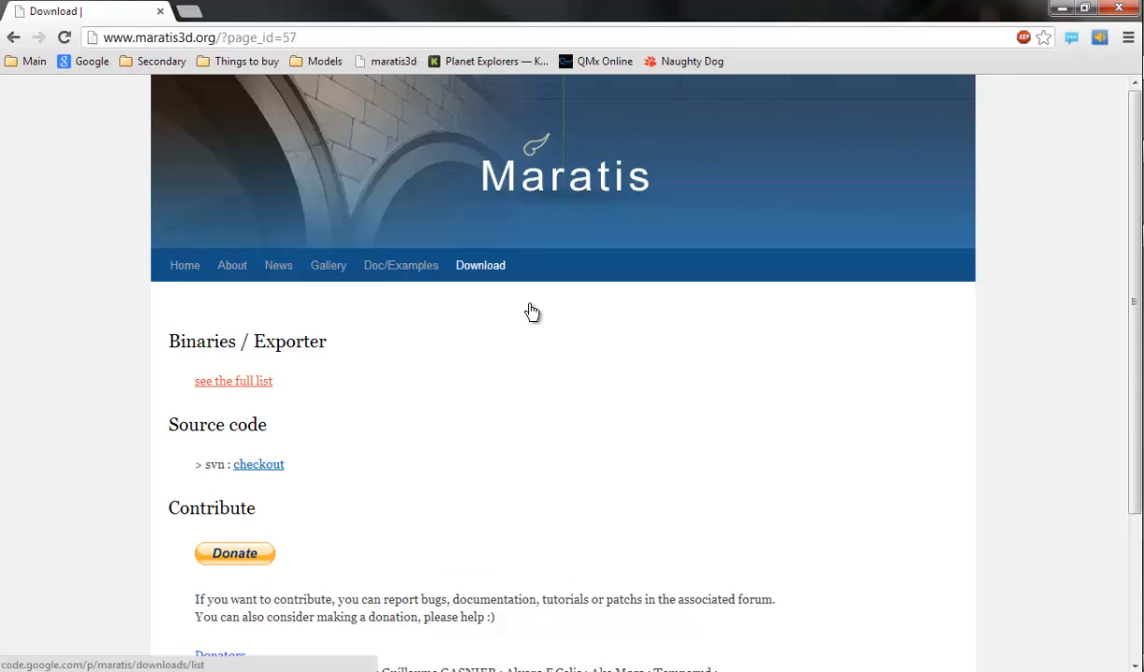
# - Download maratisExporter_blender-266.zip from the full Maratis downloads list
pyautogui.click(233, 380)
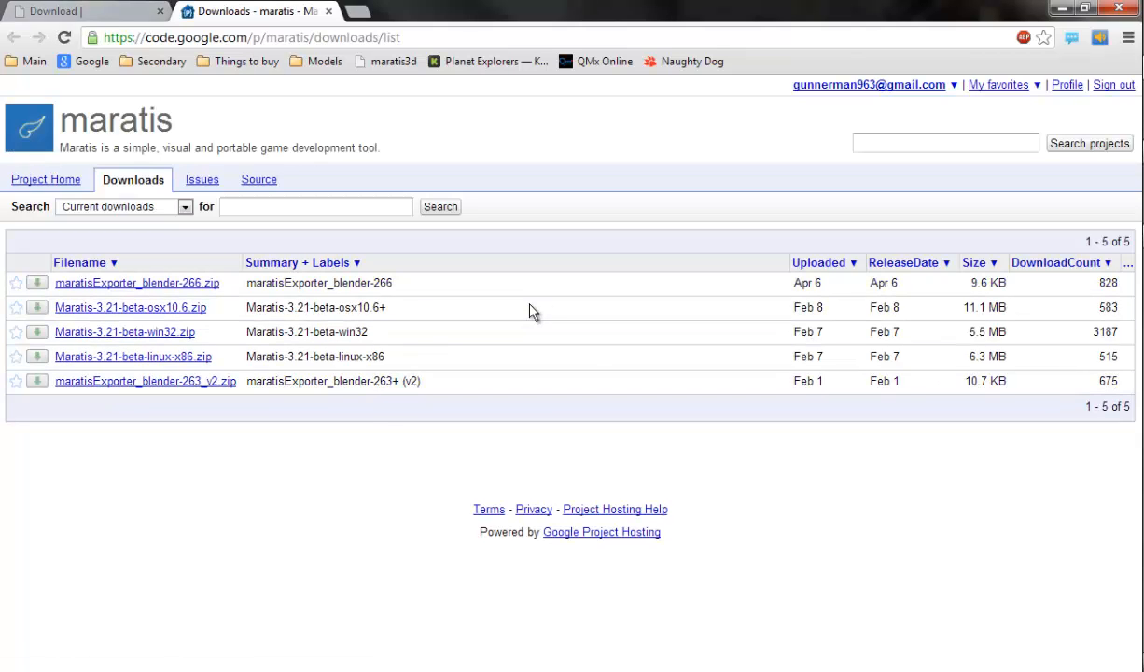
pyautogui.moveTo(531, 310)
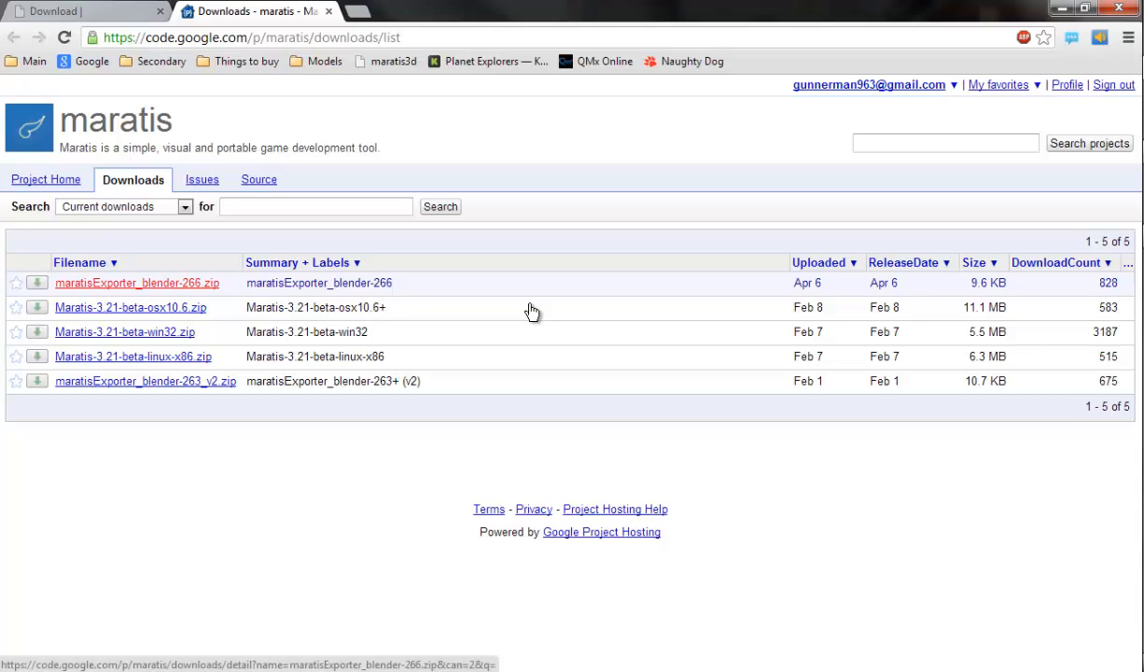
pyautogui.moveTo(132, 307)
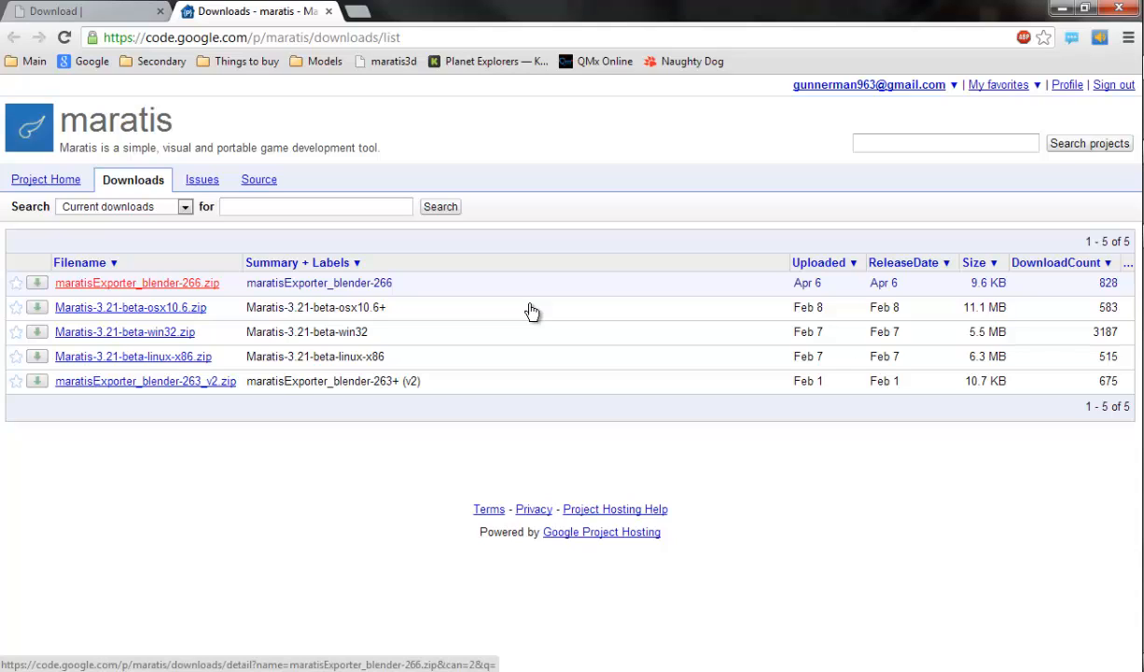
pyautogui.click(135, 283)
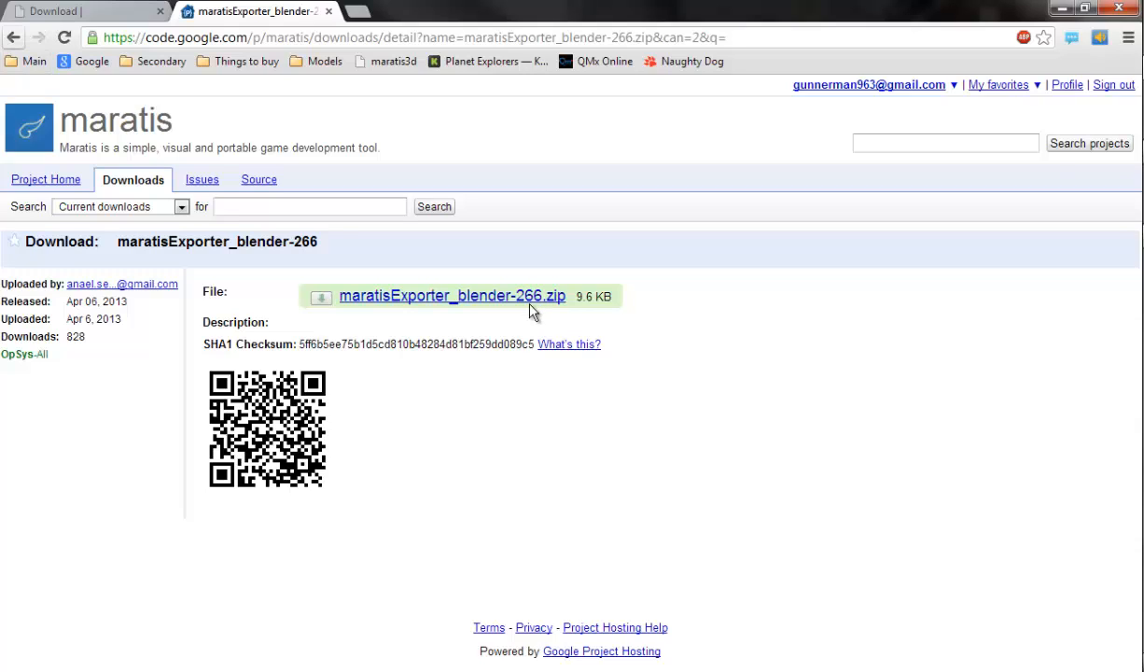
pyautogui.click(450, 296)
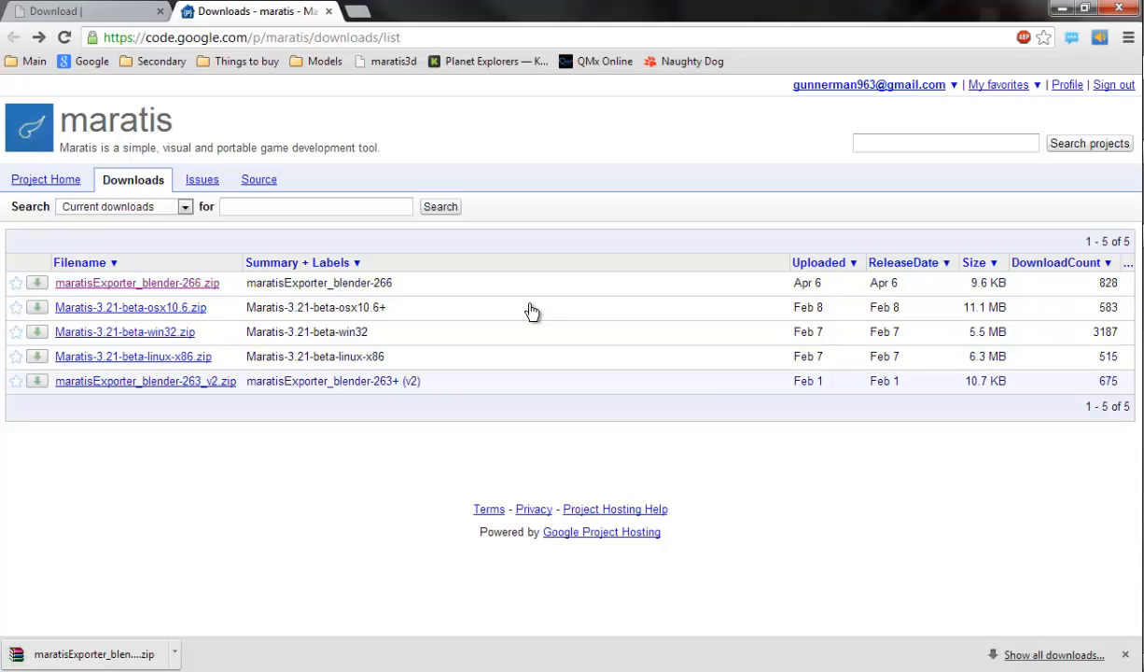
pyautogui.moveTo(145, 381)
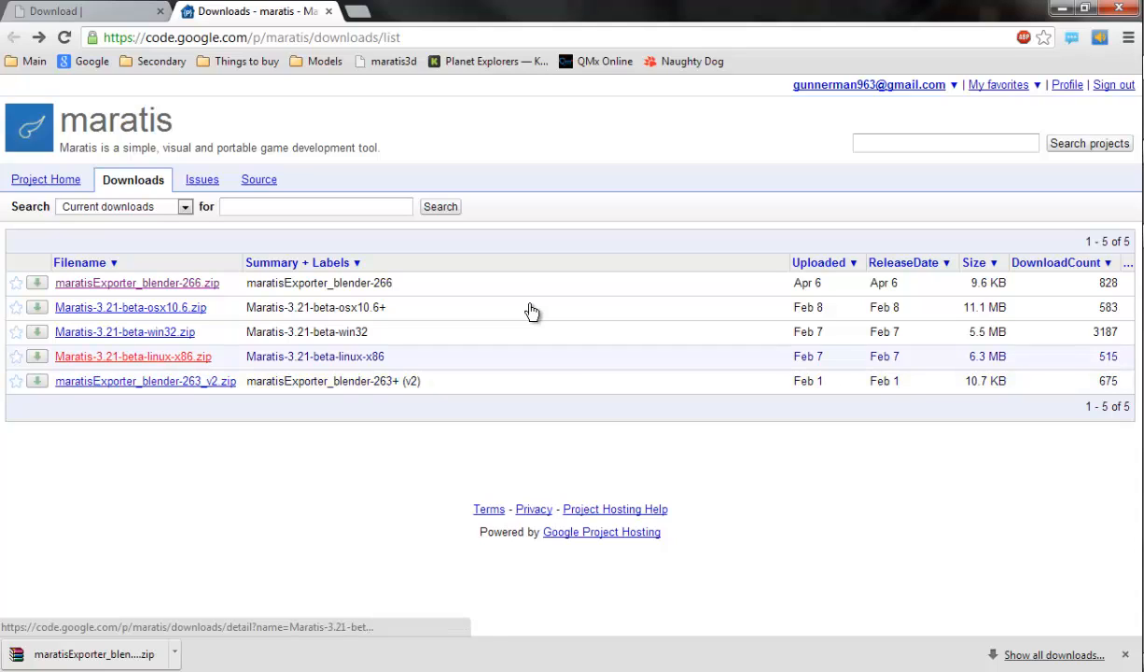
pyautogui.moveTo(532, 307)
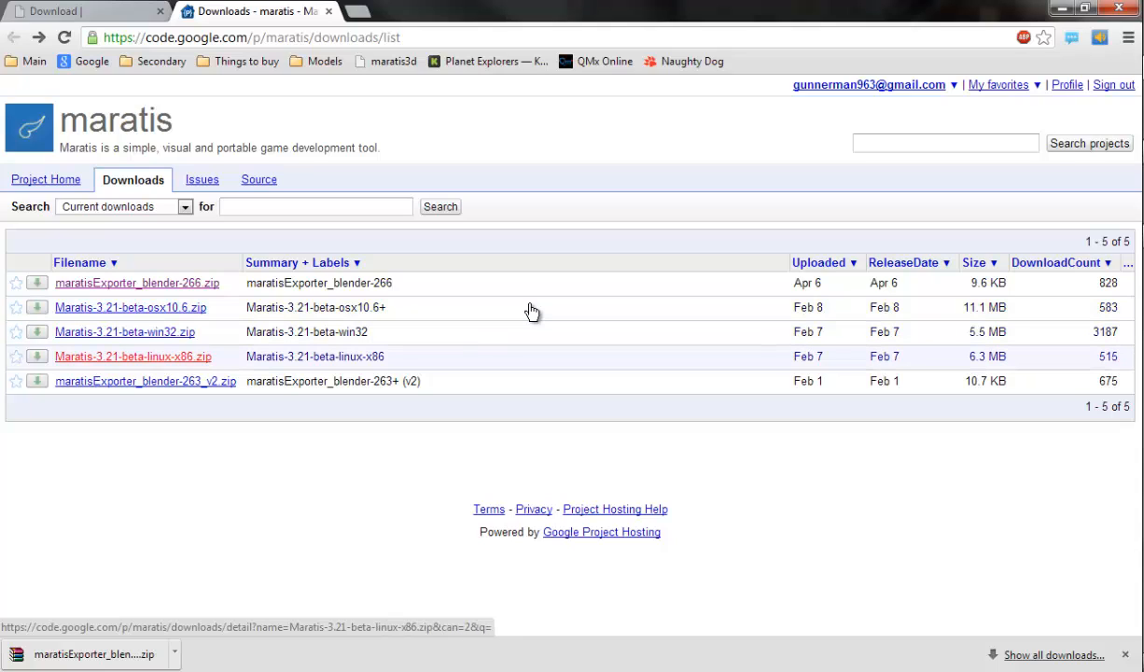
# - Download Maratis-3.21-beta-win32.zip from its detail page
pyautogui.click(124, 331)
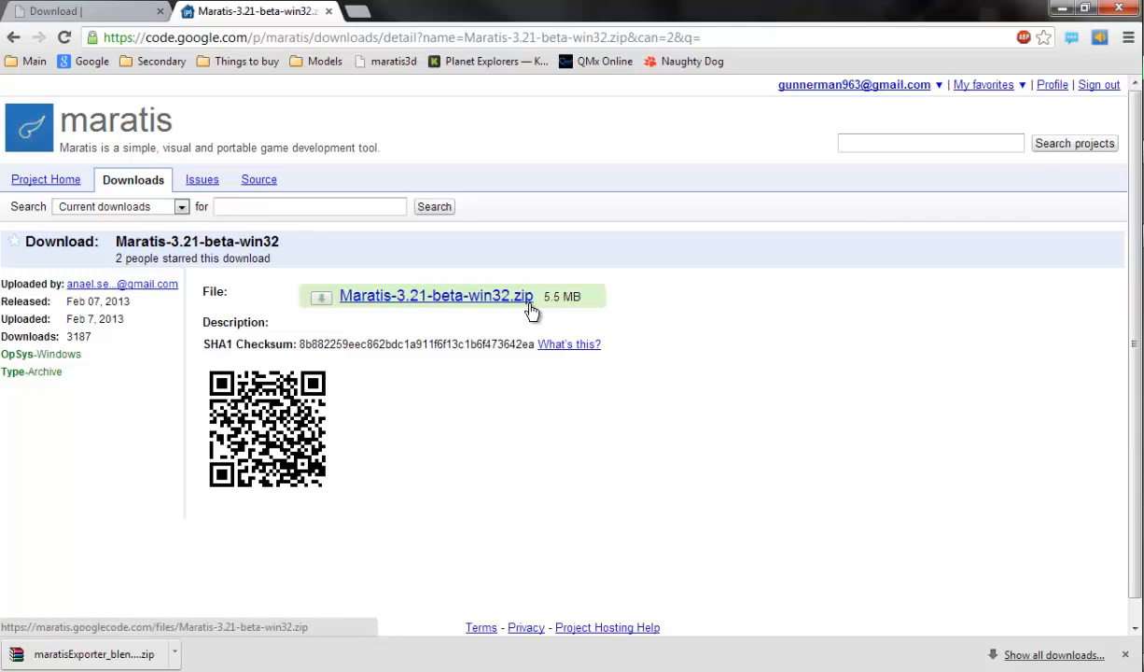
pyautogui.click(436, 295)
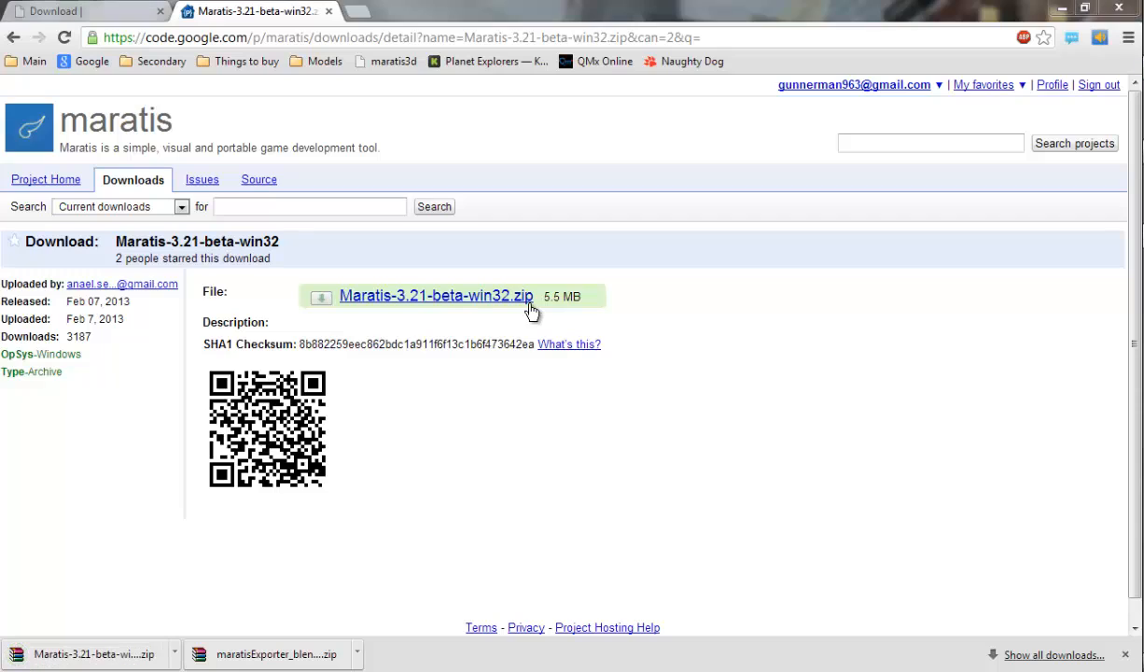
pyautogui.moveTo(532, 313)
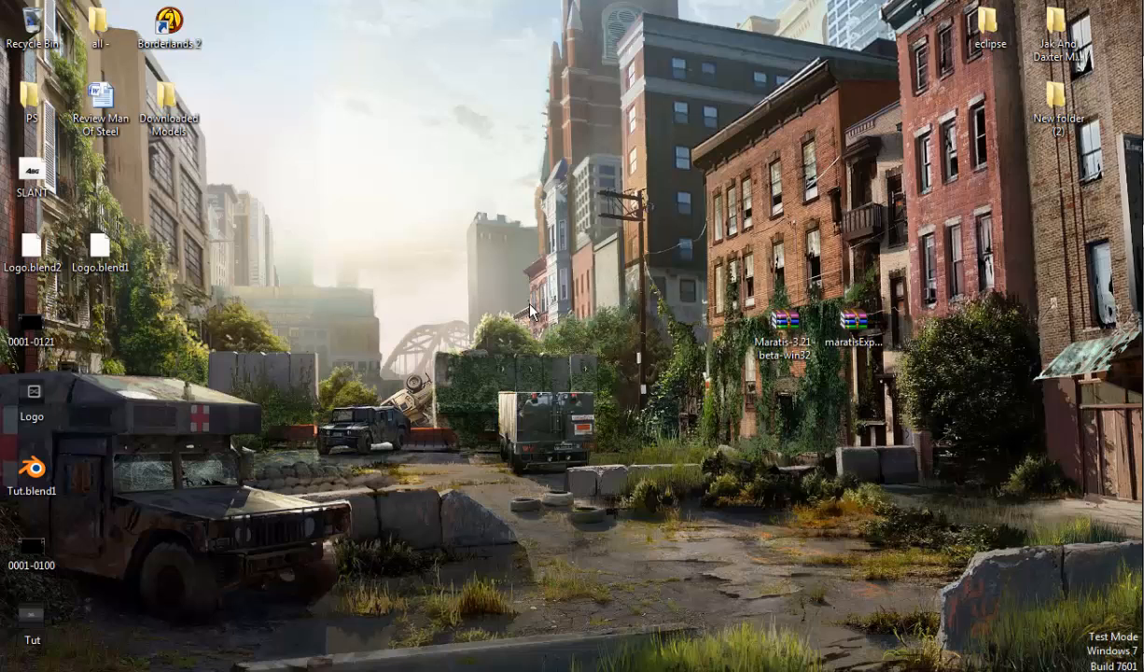
# - Create a desktop folder named Maratis, move it to the top row, and open it
pyautogui.rightClick(529, 311)
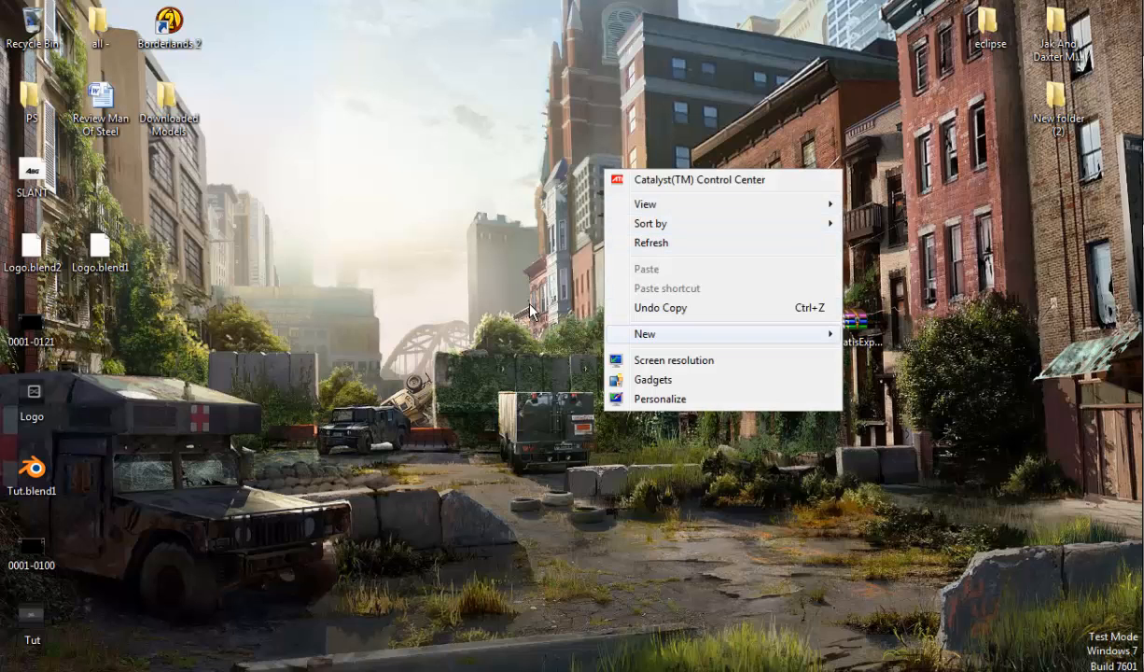
pyautogui.click(532, 310)
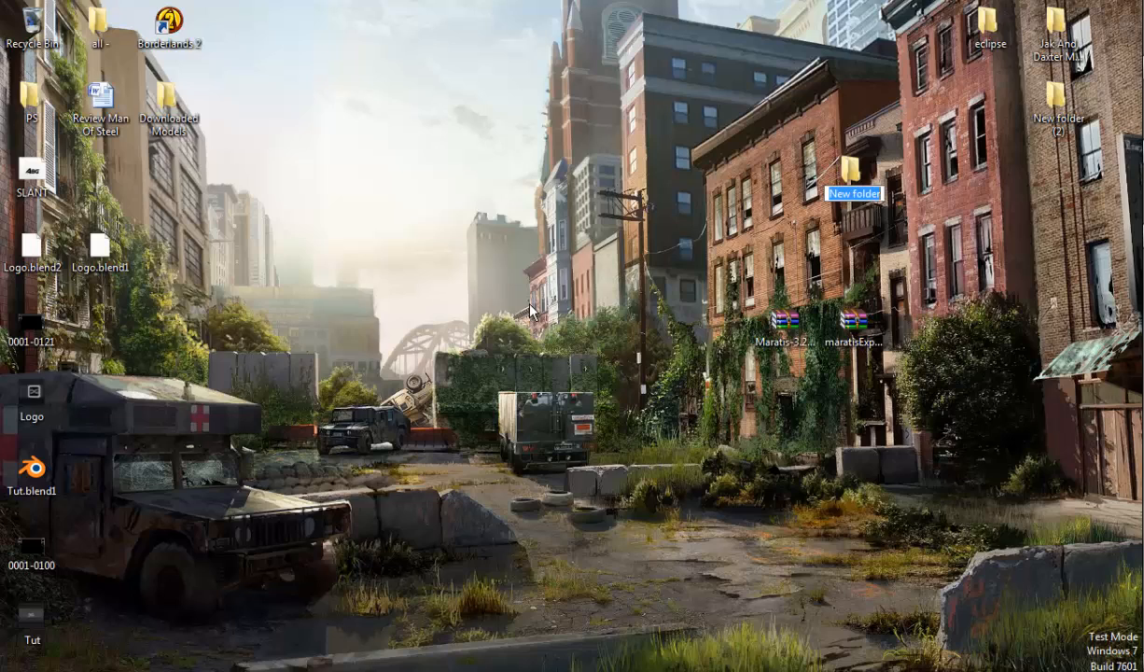
pyautogui.write('Maratis')
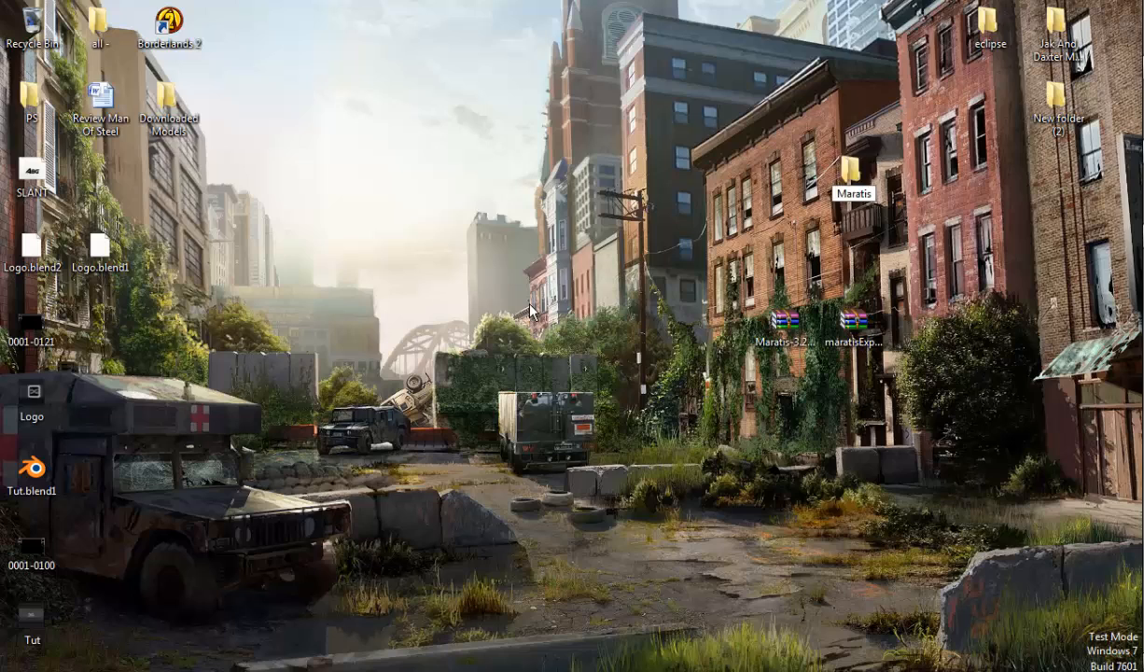
pyautogui.moveTo(851, 187); pyautogui.dragTo(852, 33)
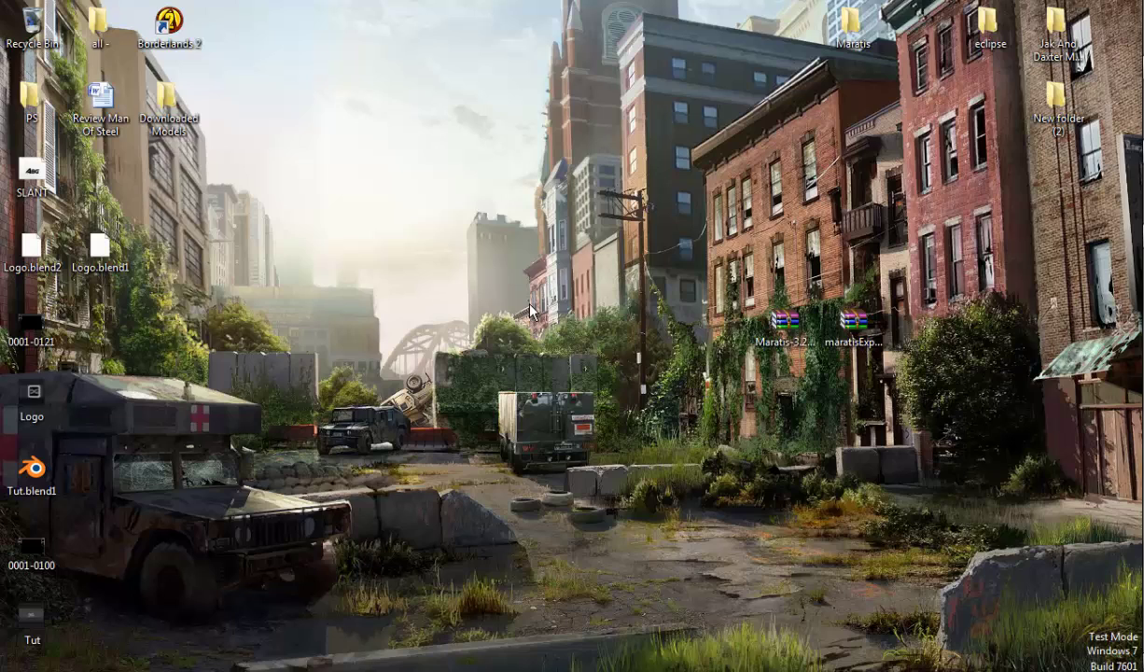
pyautogui.click(852, 322)
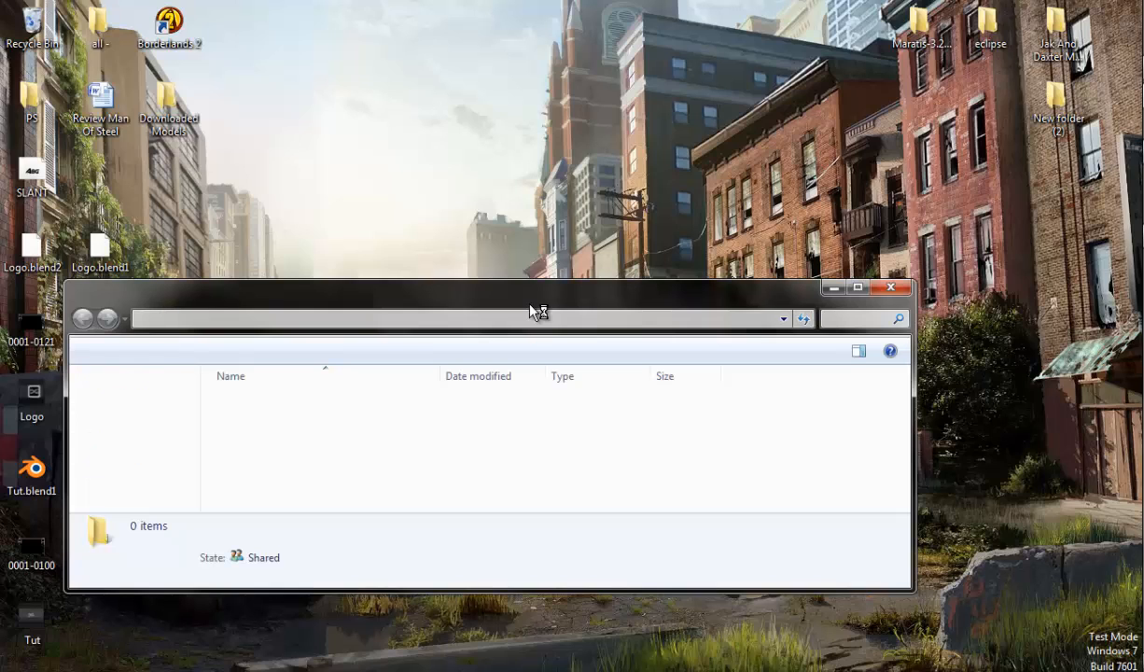
# - Launch MaratisEditor.exe from the Maratis Bin folder
pyautogui.click(857, 286)
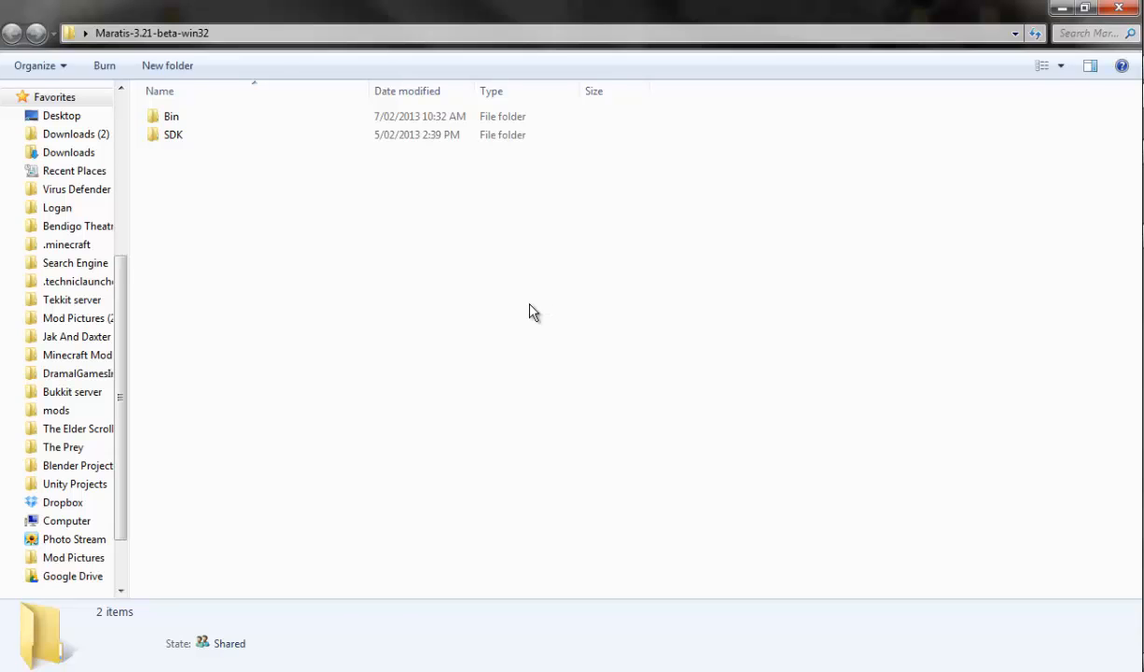
pyautogui.doubleClick(171, 116)
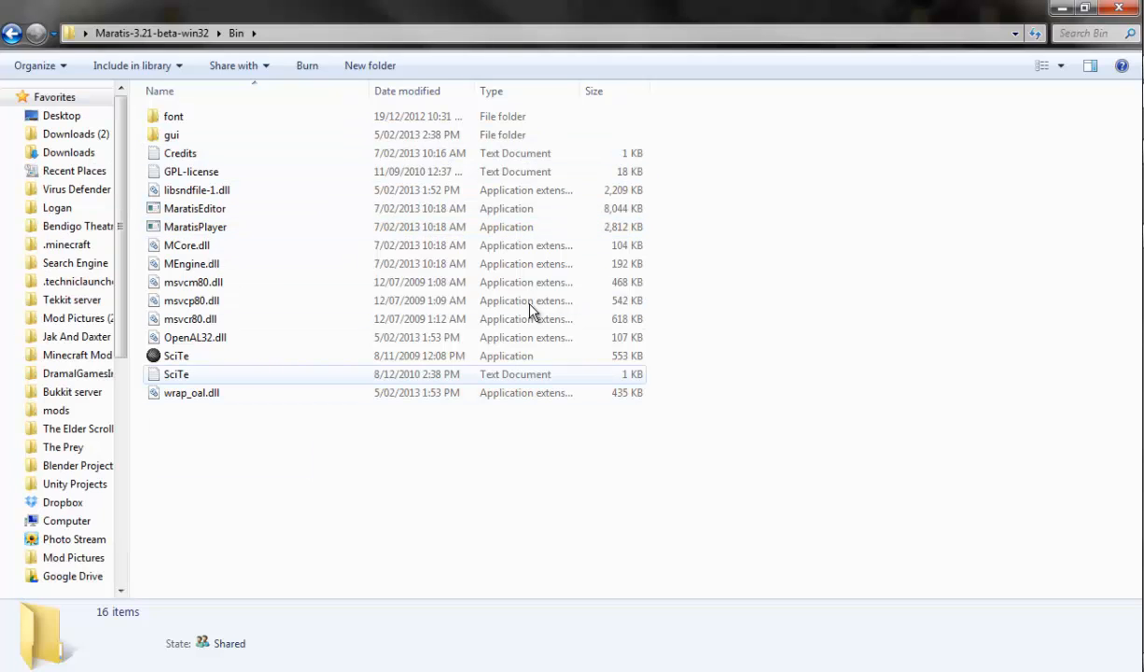
pyautogui.moveTo(175, 355)
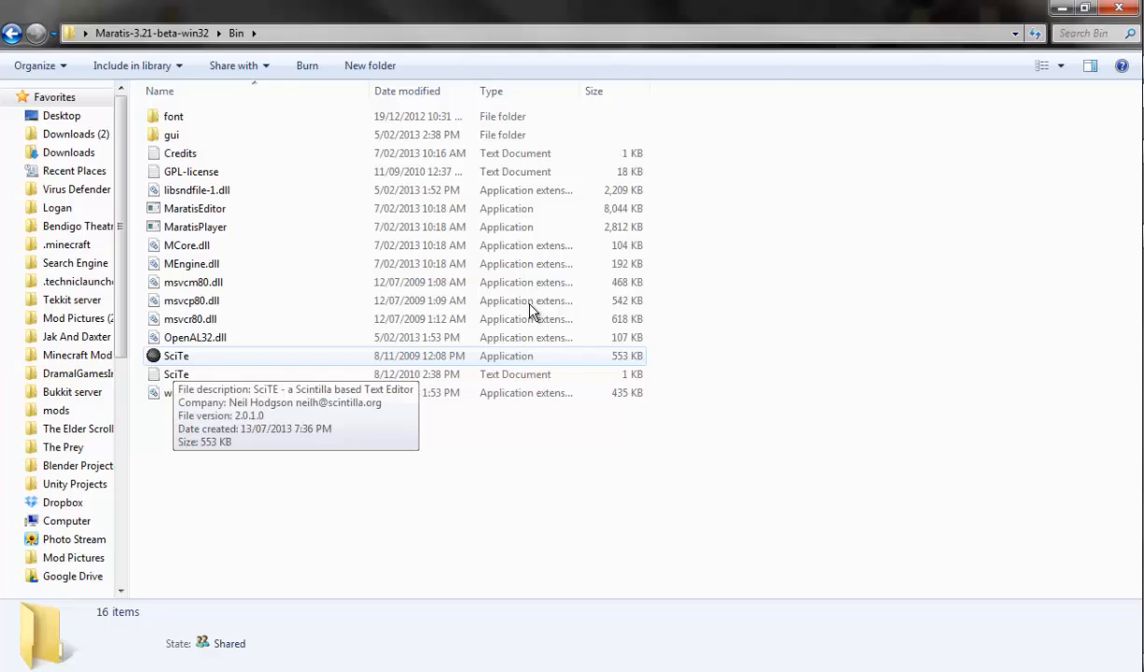
pyautogui.moveTo(530, 312)
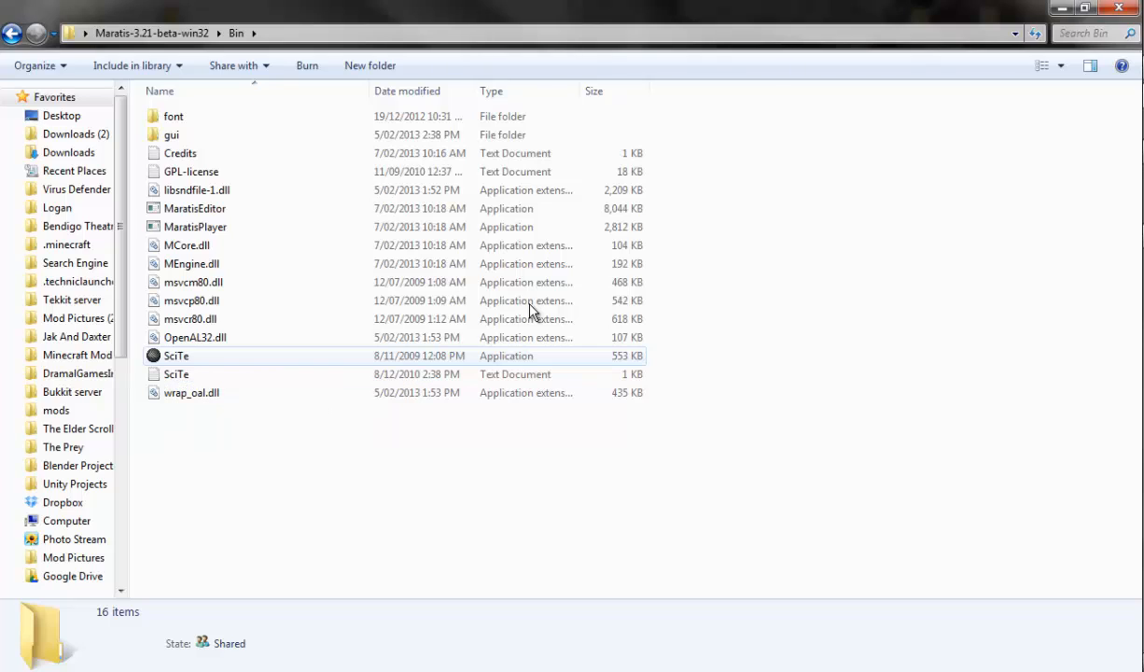
pyautogui.moveTo(175, 356)
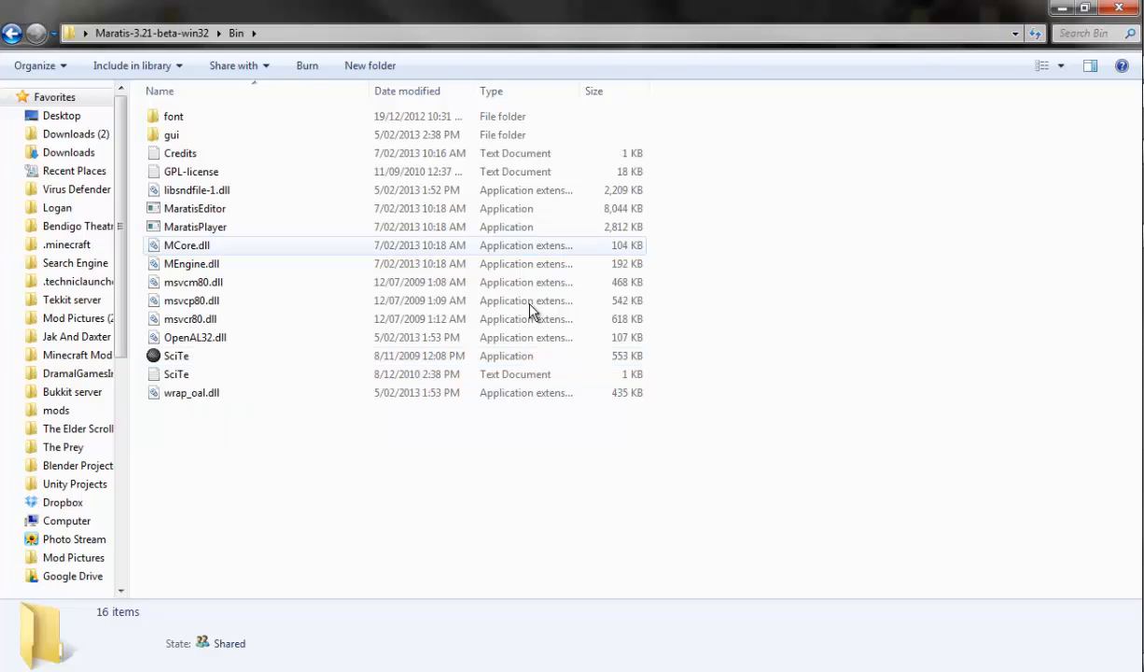
pyautogui.click(176, 355)
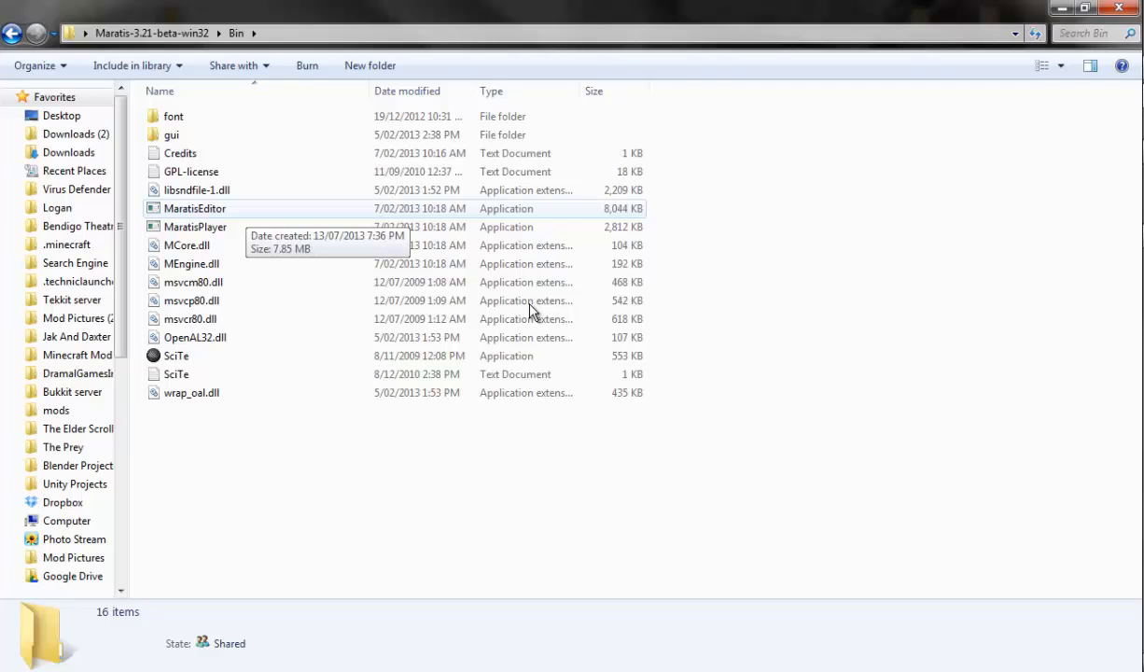
pyautogui.doubleClick(193, 208)
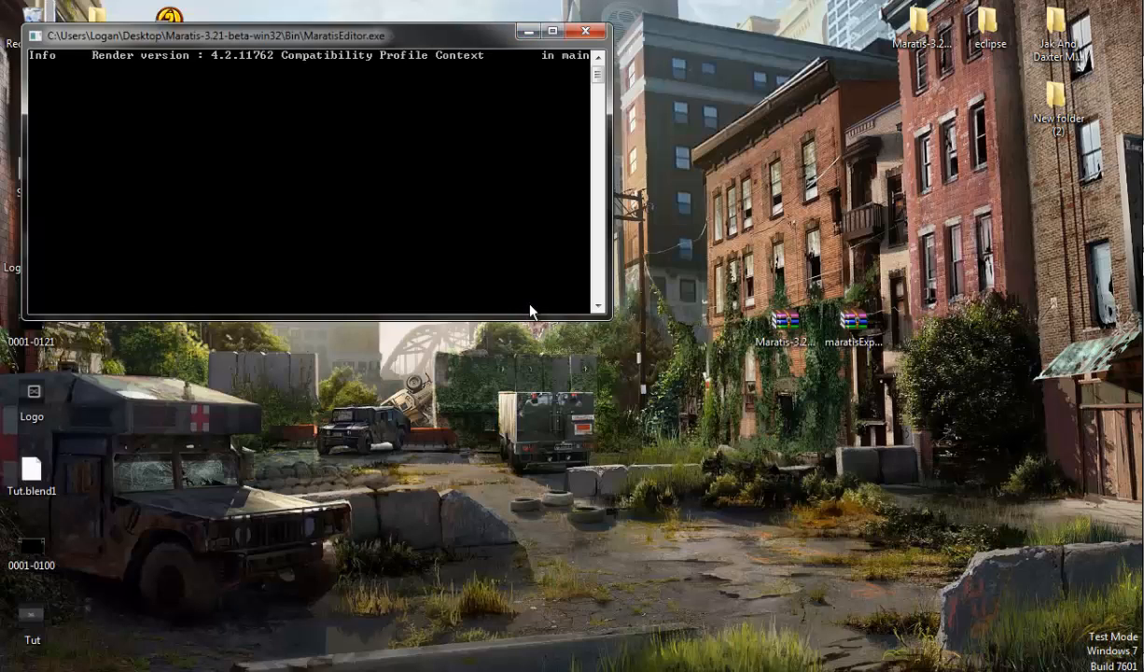
# - Move the Maratis console window aside and launch Blender
pyautogui.moveTo(280, 35); pyautogui.dragTo(376, 79)
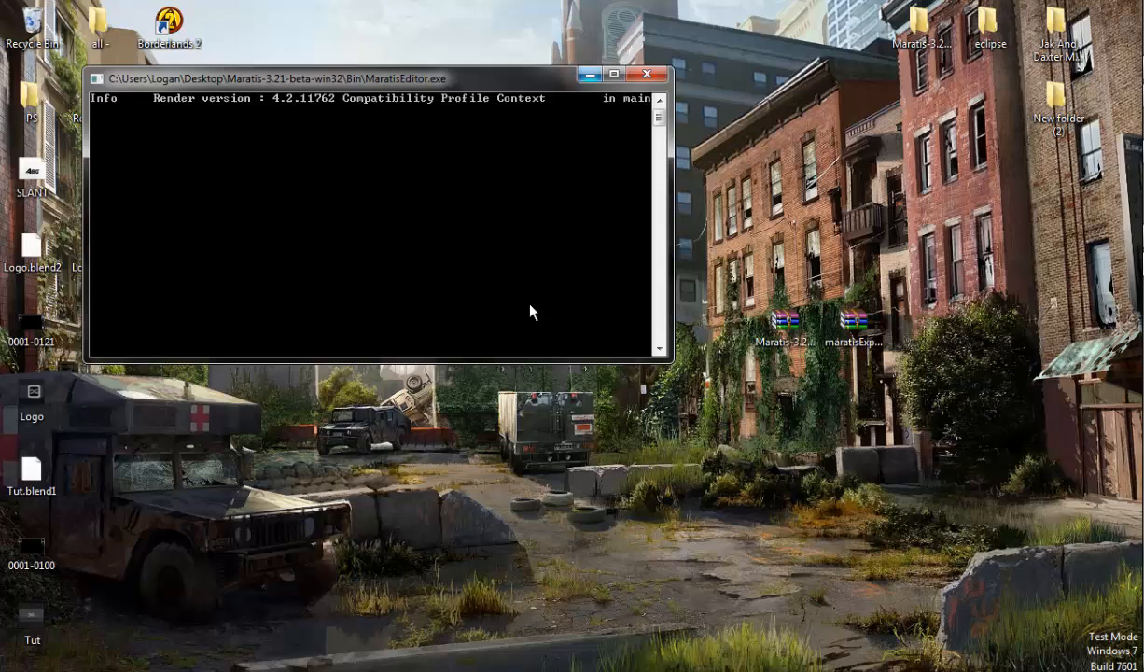
pyautogui.moveTo(590, 74)
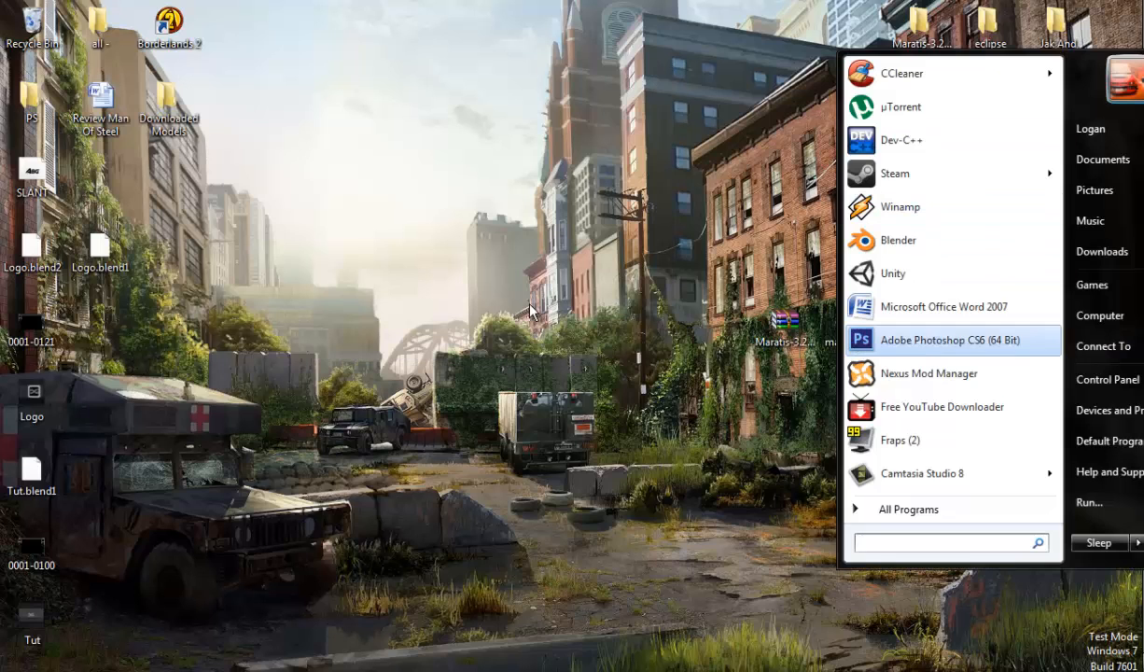
pyautogui.click(899, 240)
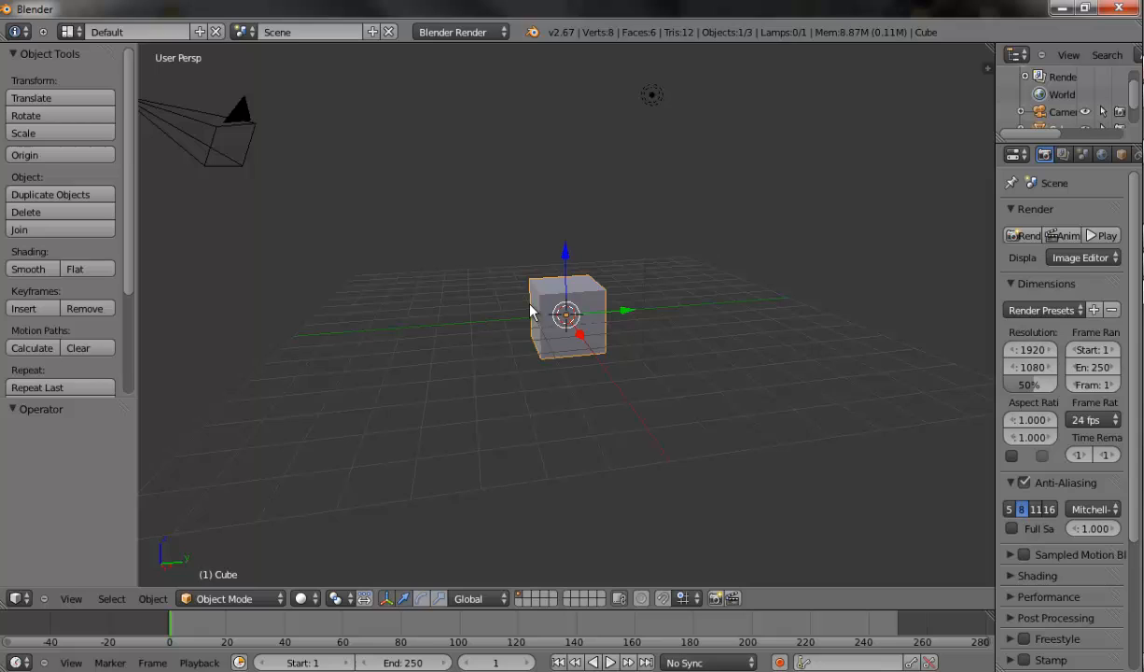
# - Open Blender's User Preferences on the Addons list
pyautogui.click(65, 30)
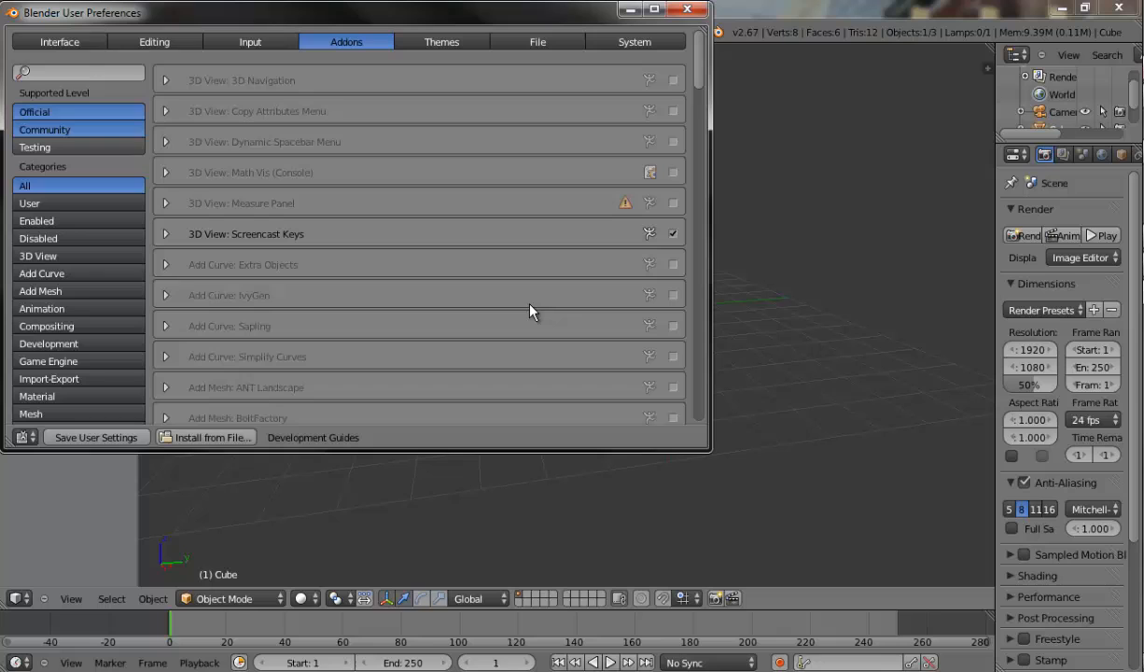
# - Install the add-on from maratisExporter_blender-266.zip on the Desktop
pyautogui.click(212, 437)
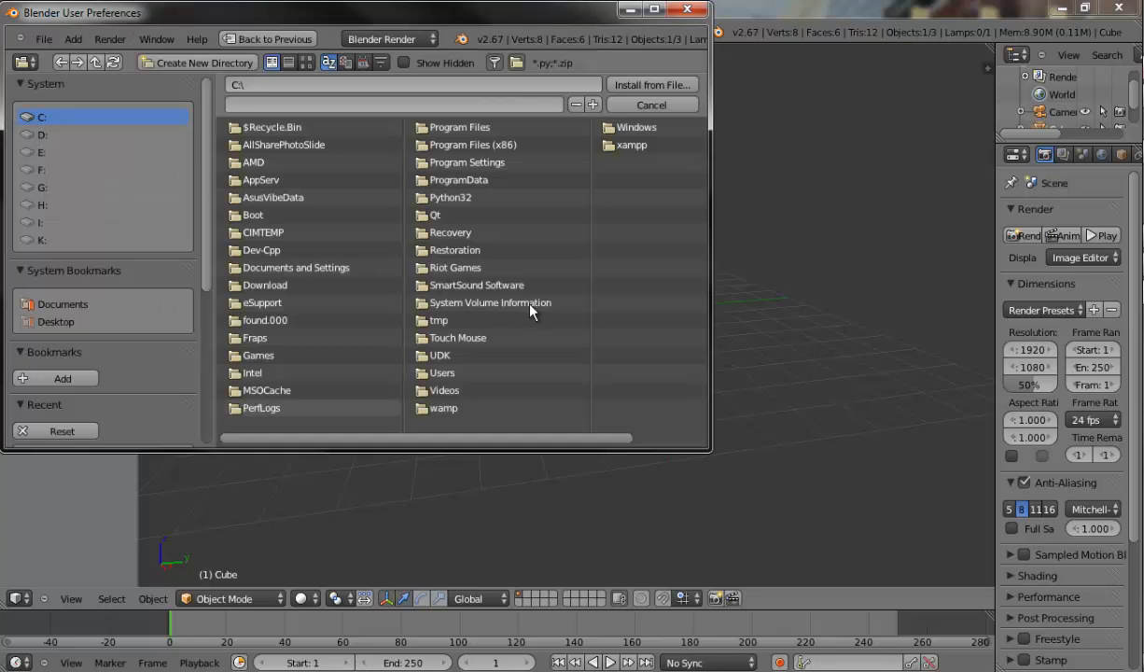
pyautogui.click(56, 321)
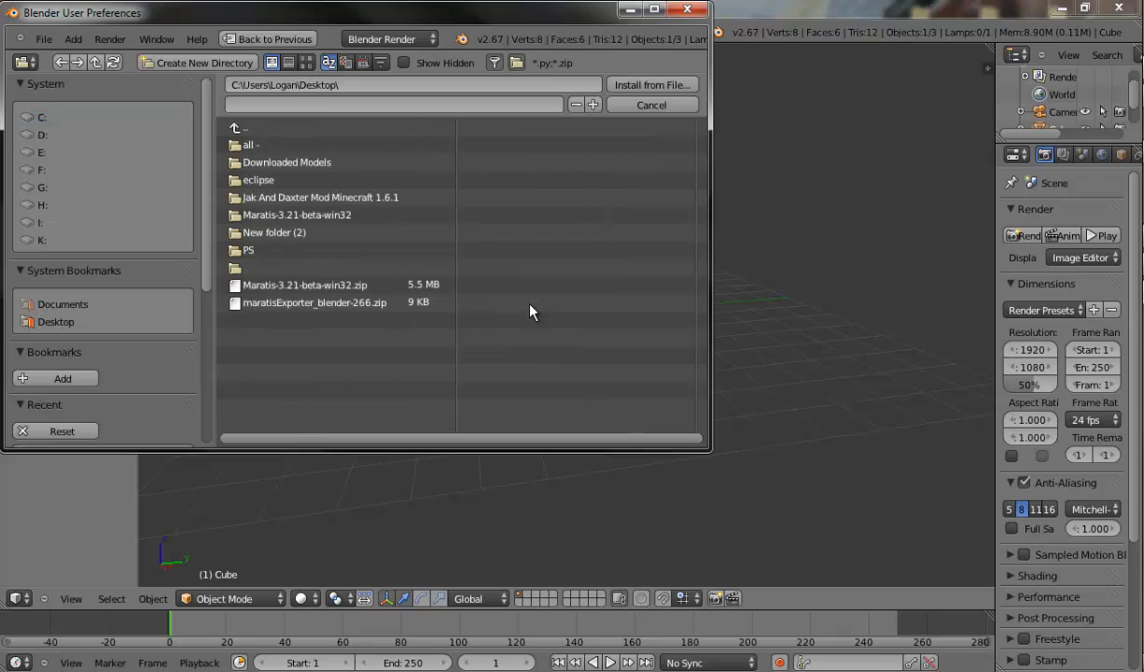
pyautogui.click(313, 301)
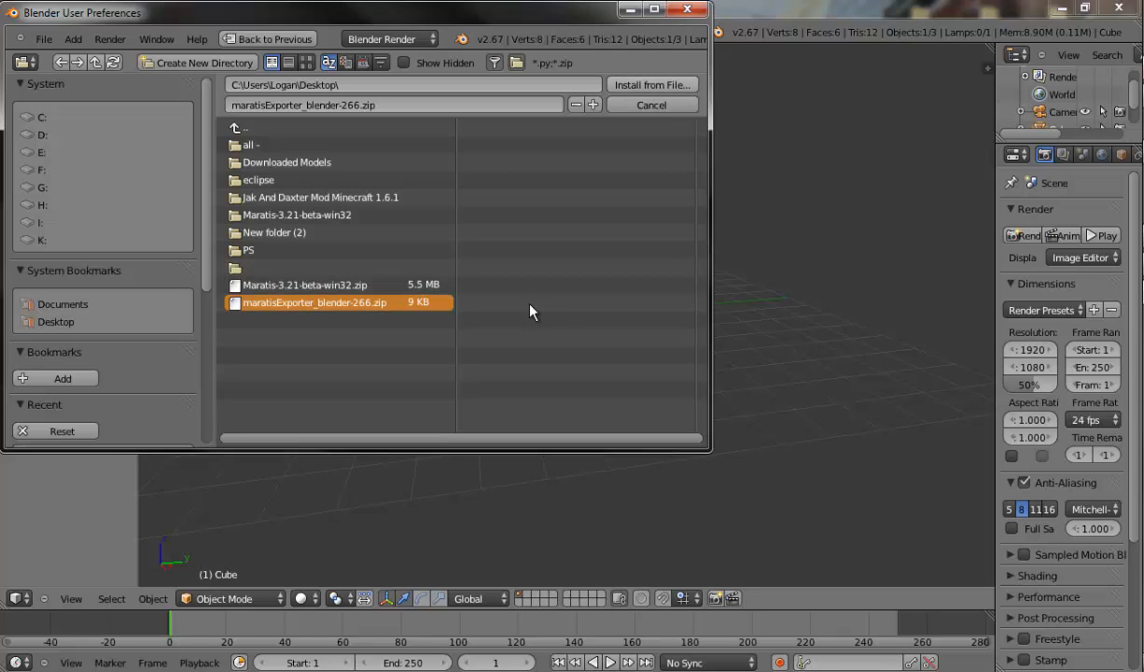
pyautogui.click(650, 105)
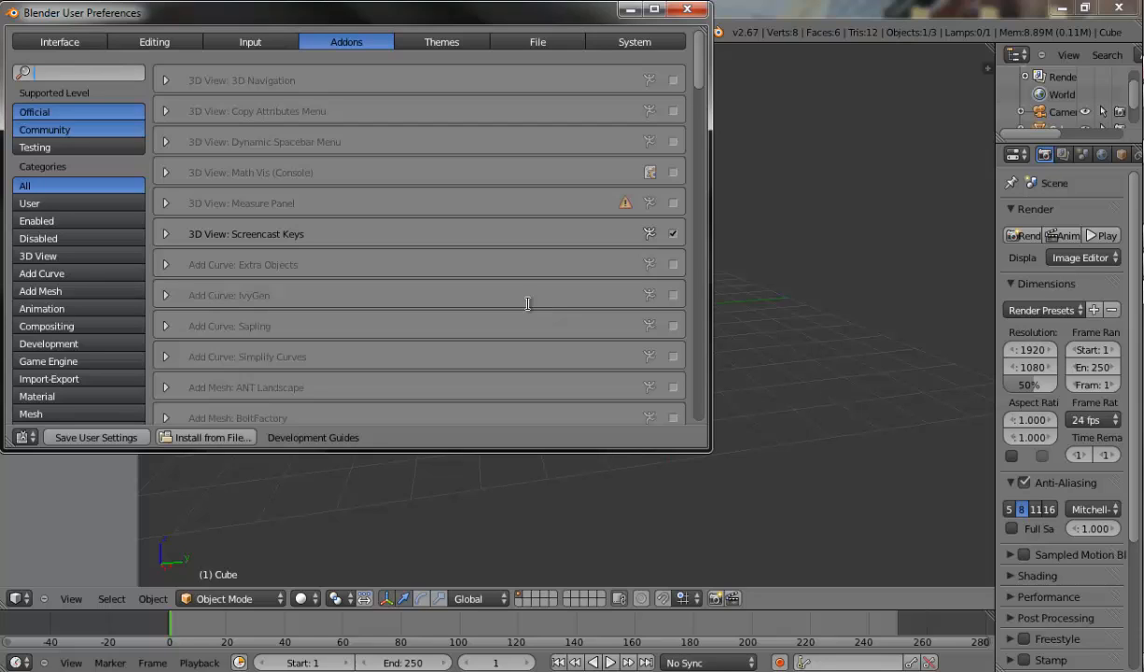
# - Filter the add-ons by 'mara' to find the Maratis exporter
pyautogui.write('mara')
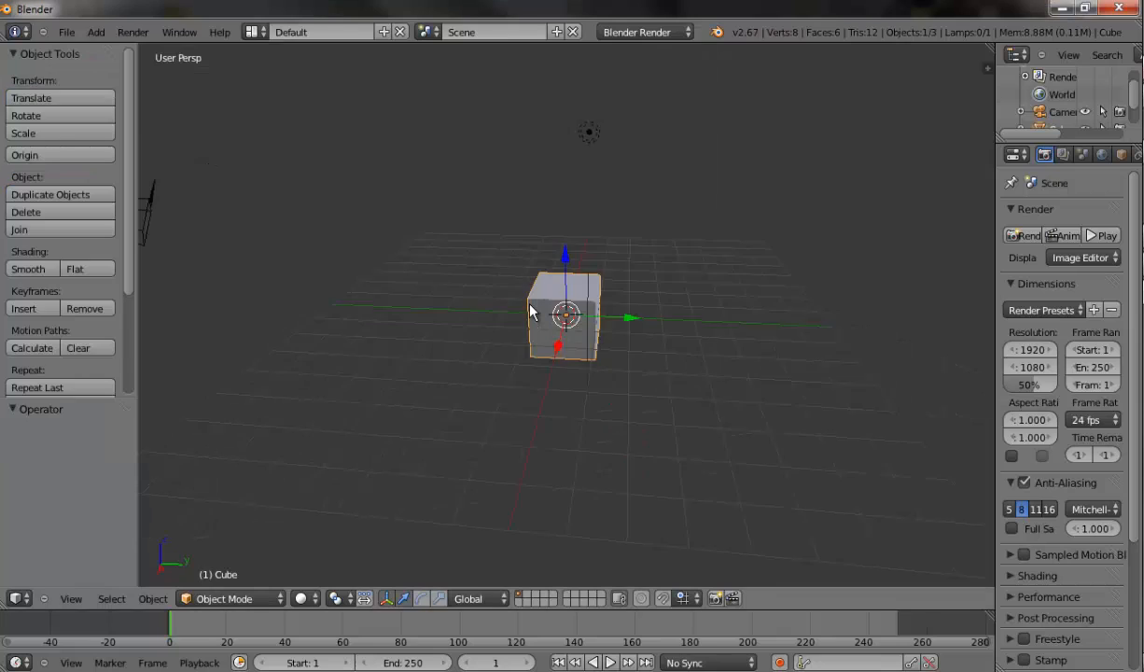
pyautogui.click(644, 31)
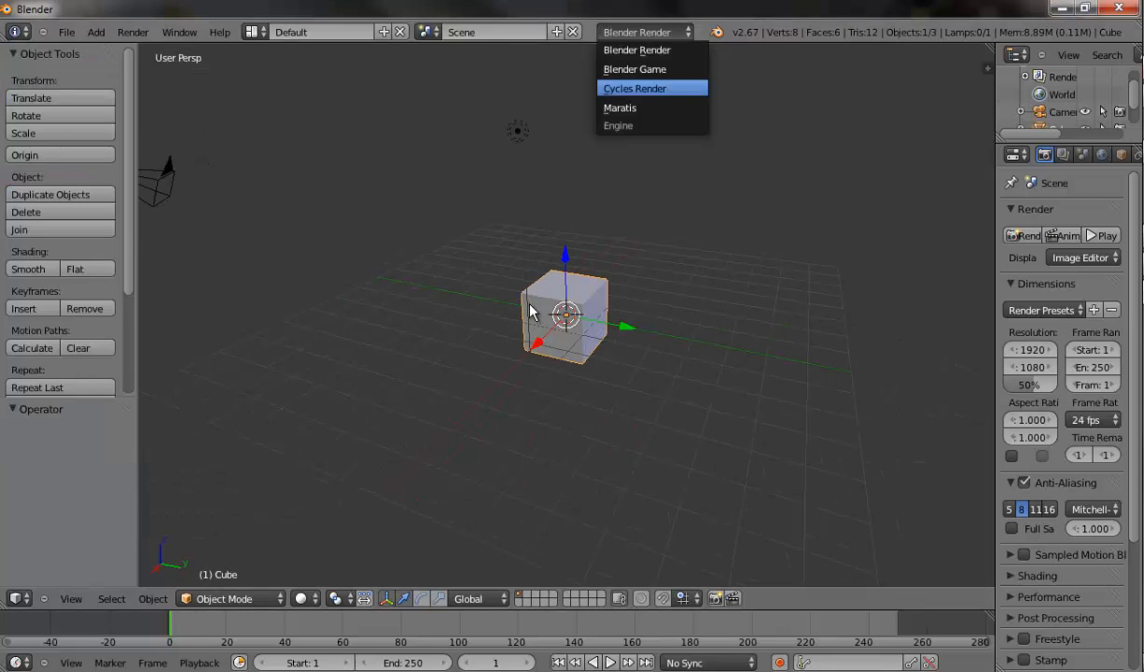
pyautogui.moveTo(621, 108)
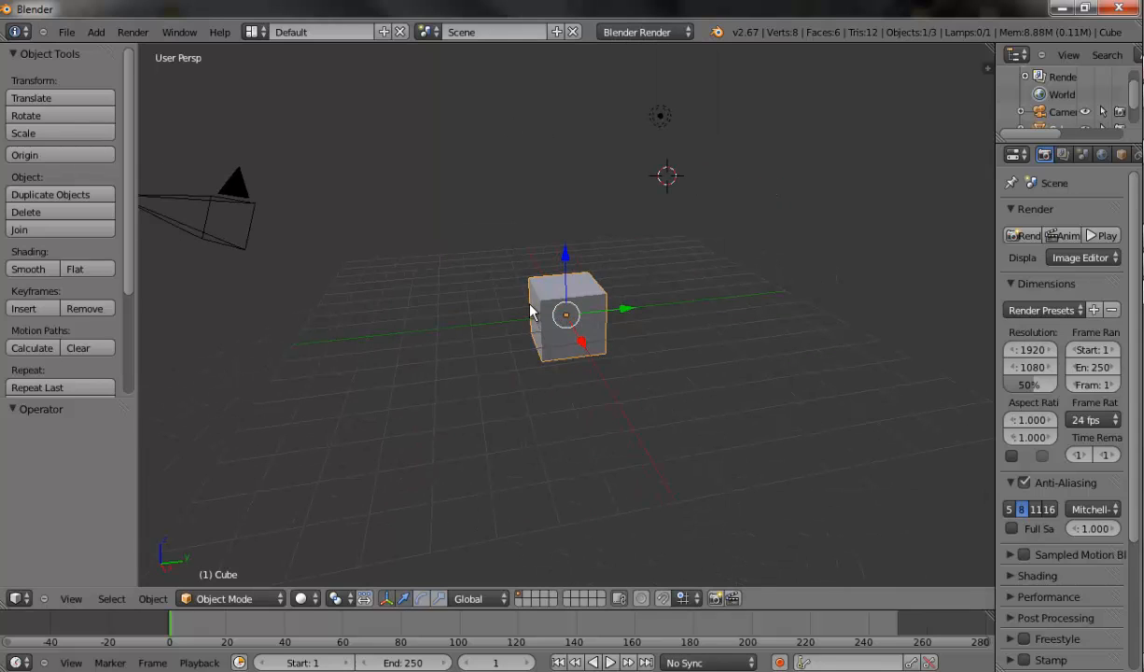
pyautogui.moveTo(530, 310)
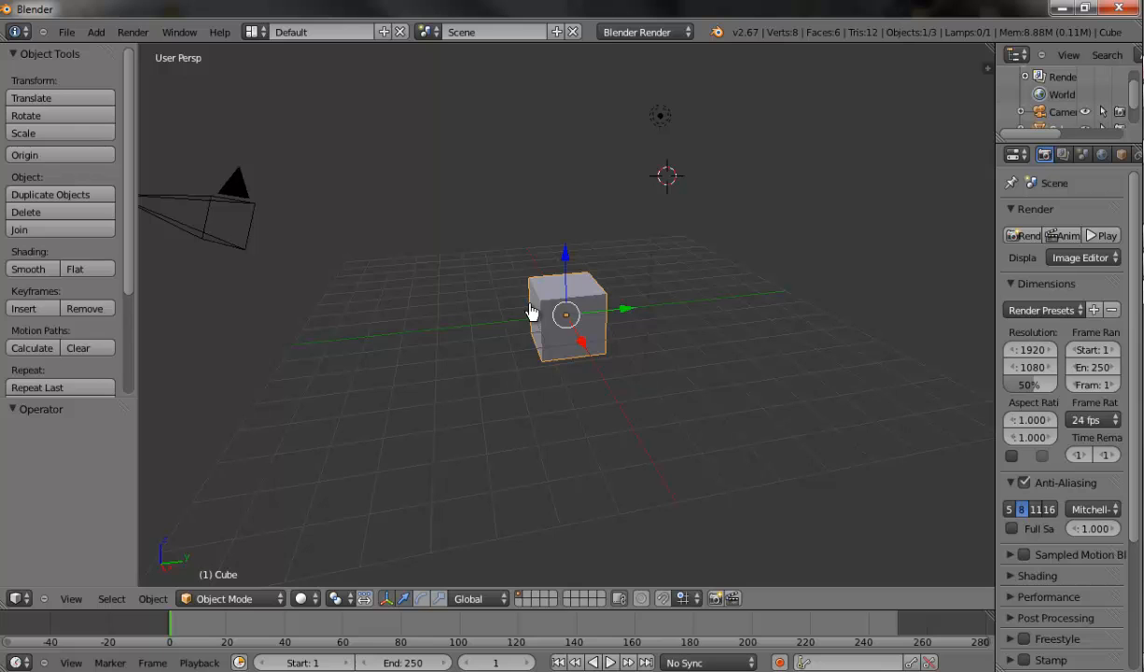